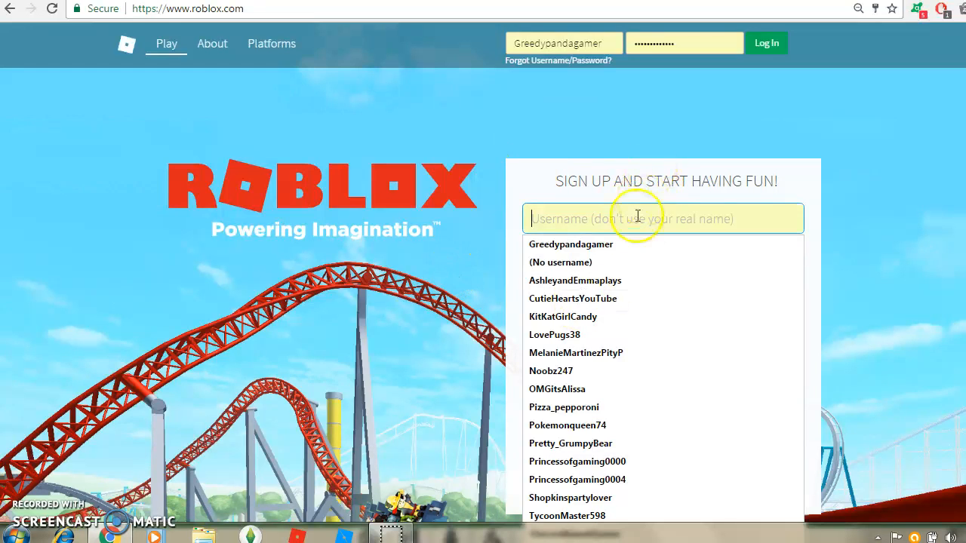
mouse_move(619, 181)
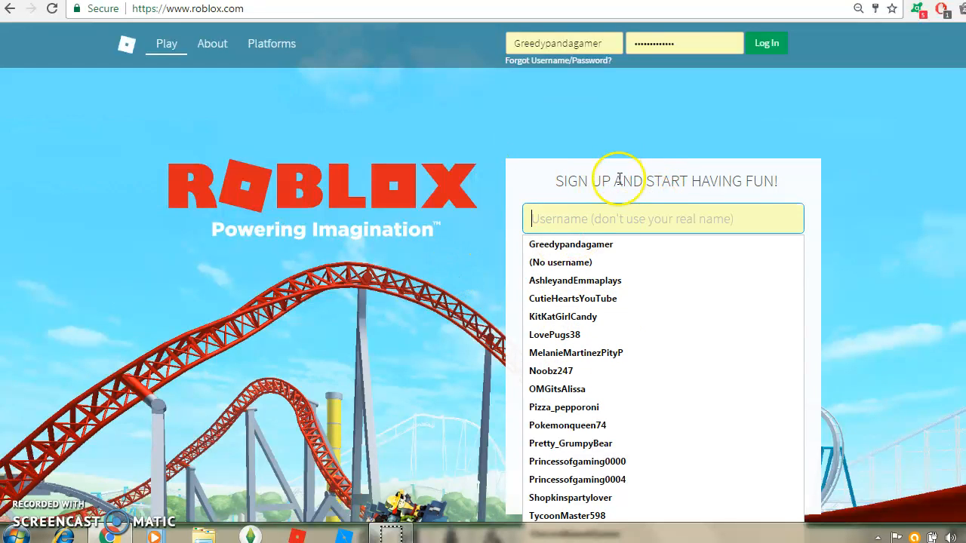
- Fill the login username with a saved account from autofill and pick its password
click(567, 425)
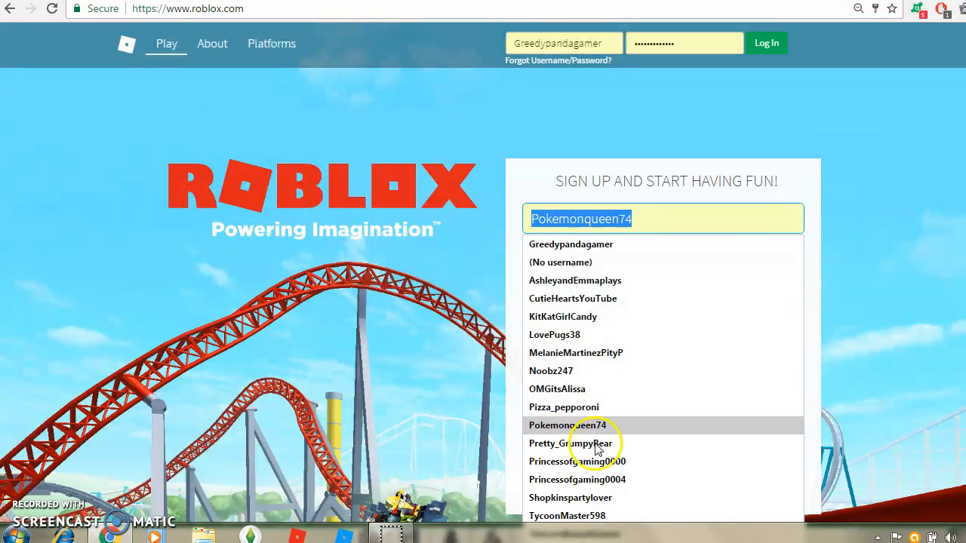
click(557, 388)
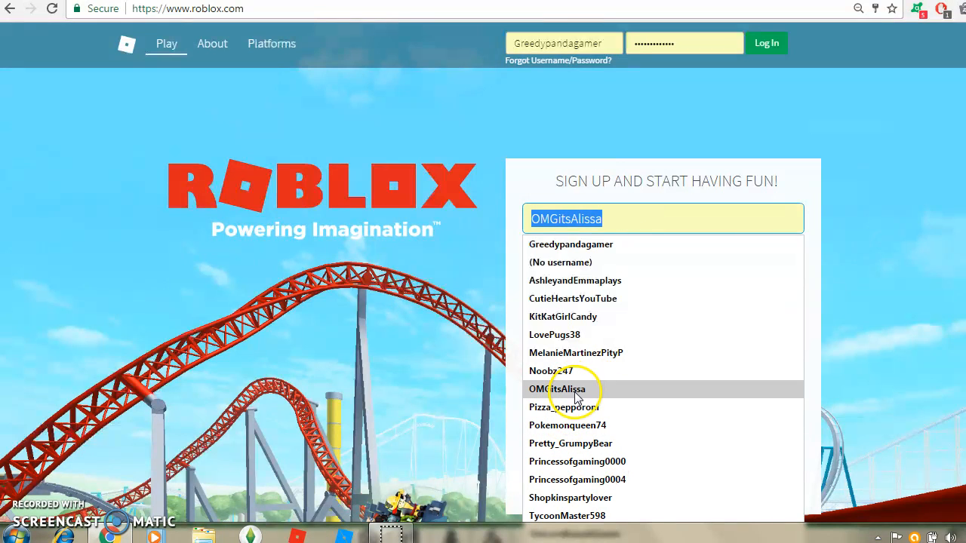
click(579, 461)
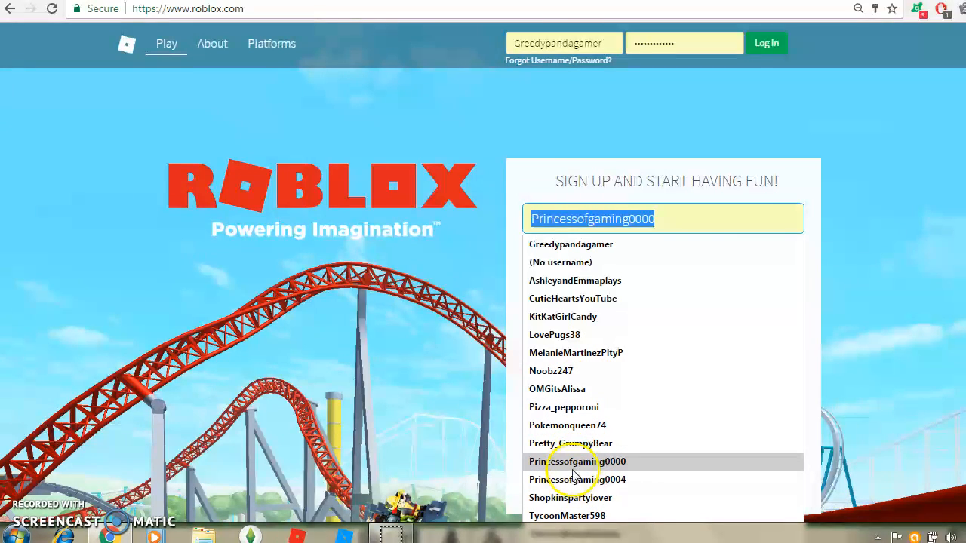
click(575, 479)
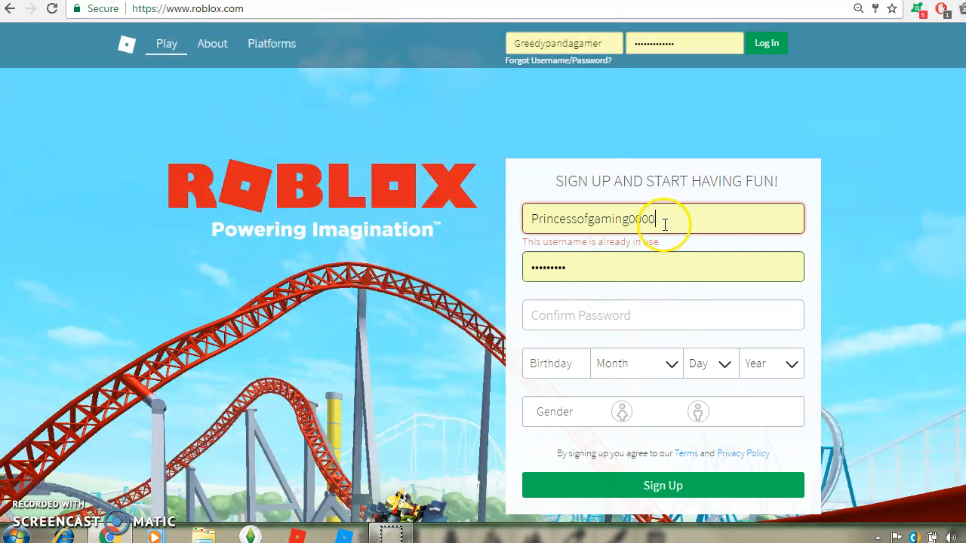
click(563, 42)
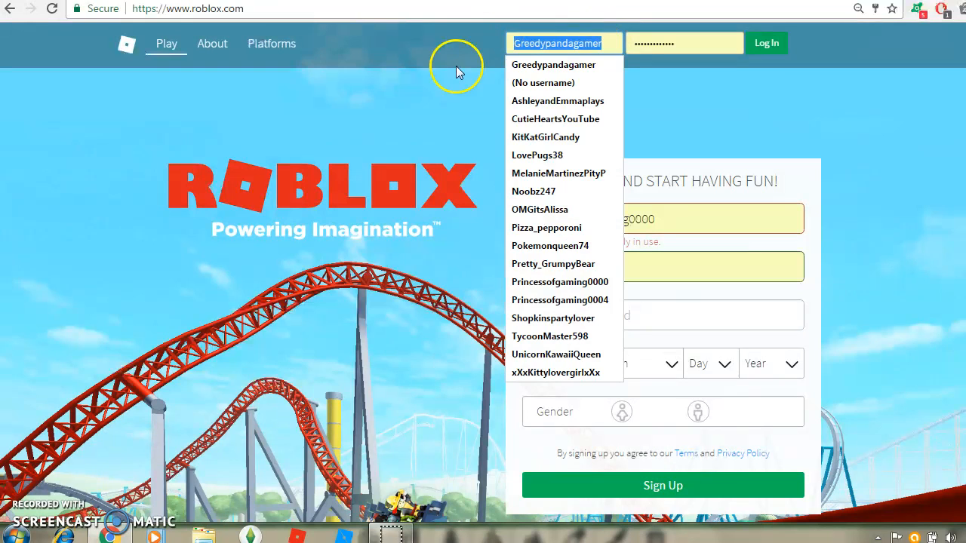
click(560, 300)
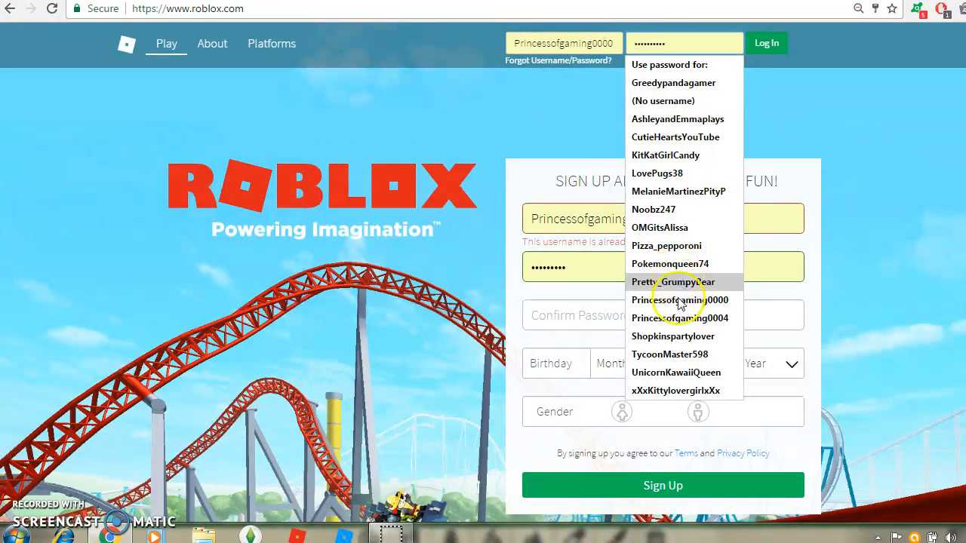
mouse_move(668, 332)
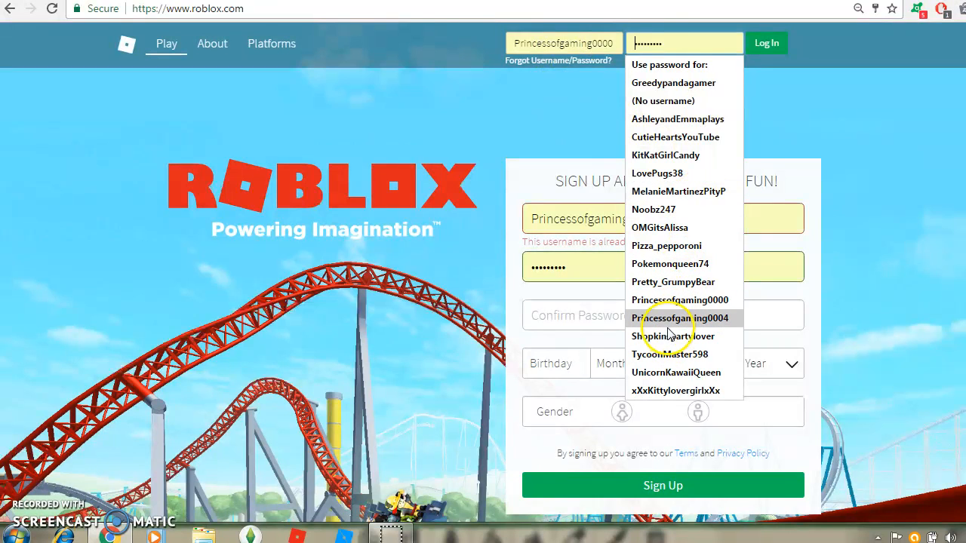
- Log in with the stored password and load the account's home page
click(766, 43)
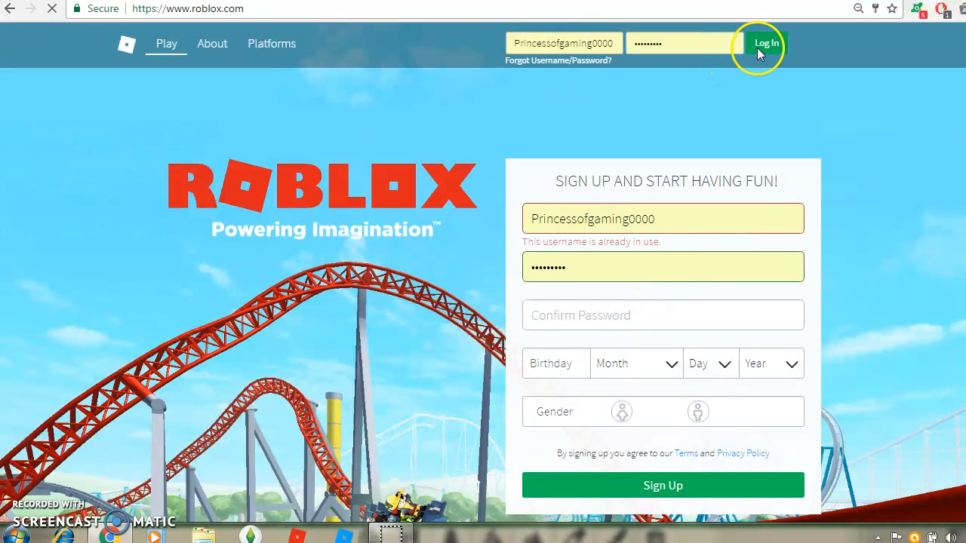
click(766, 44)
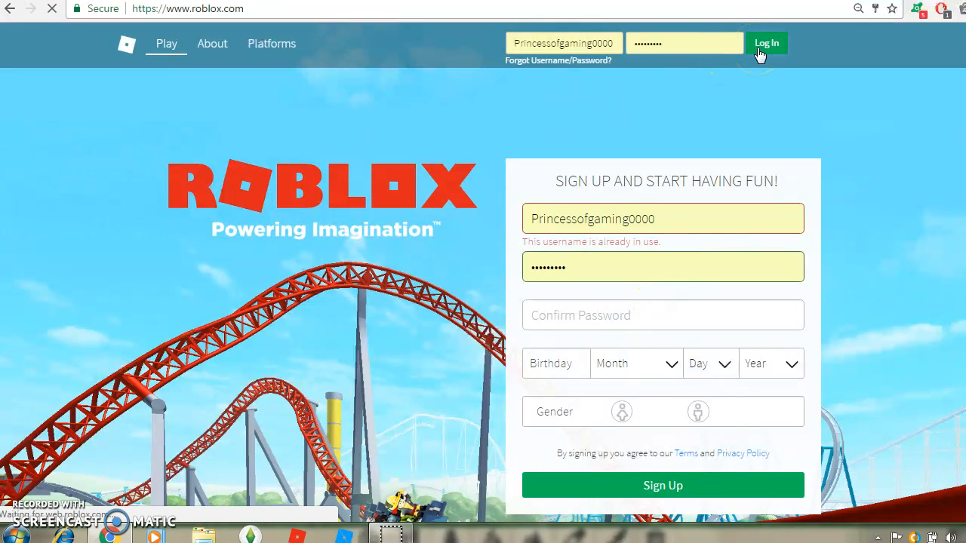
click(767, 43)
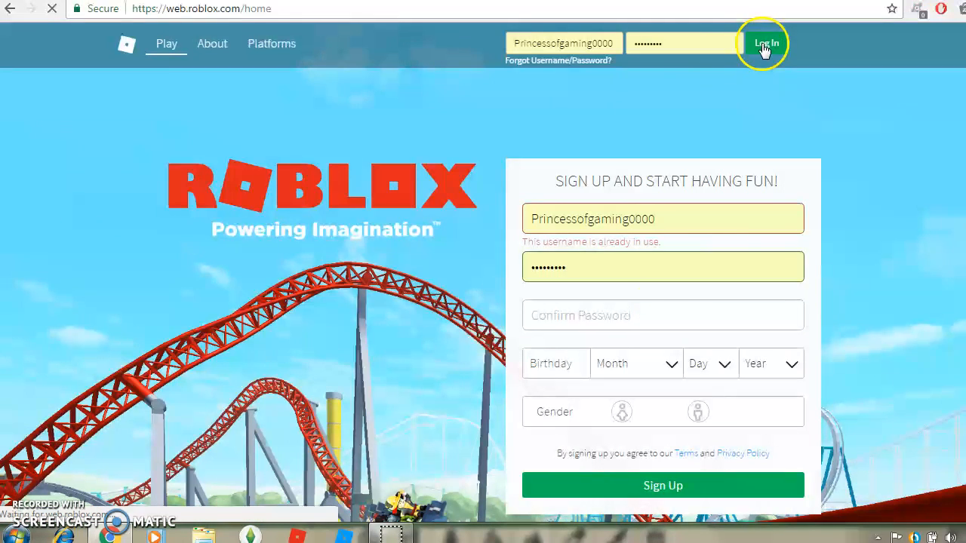
click(772, 42)
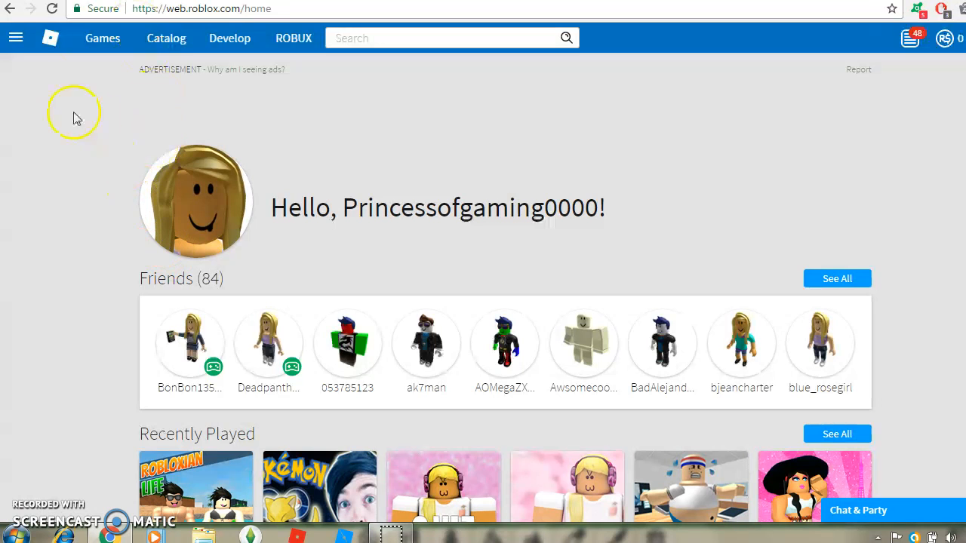
- Go to the Avatar Customizer through the navigation menu
click(21, 37)
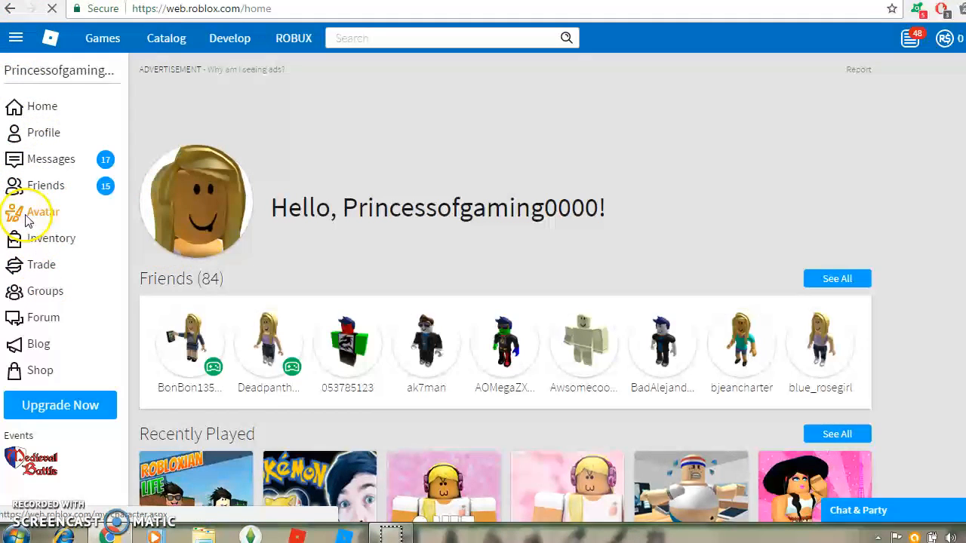
click(41, 212)
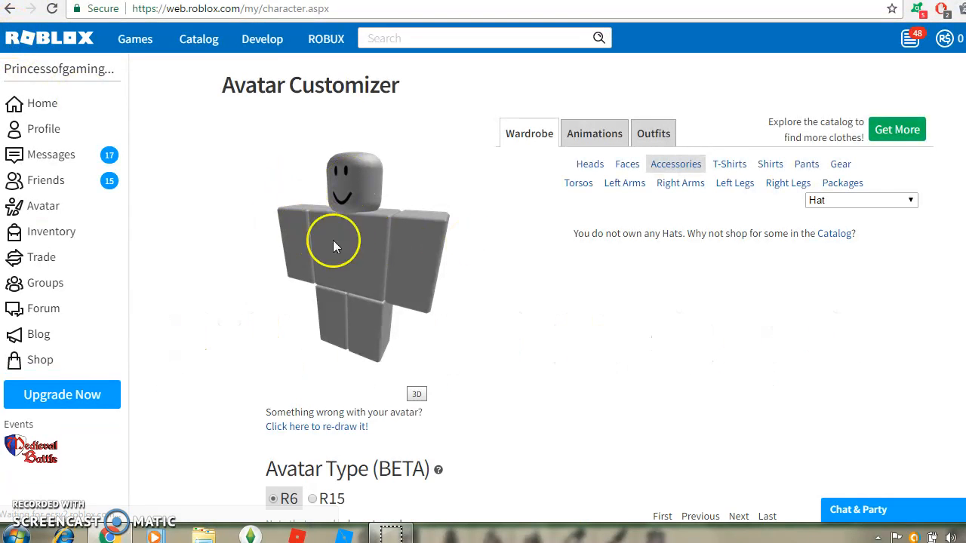
mouse_move(56, 206)
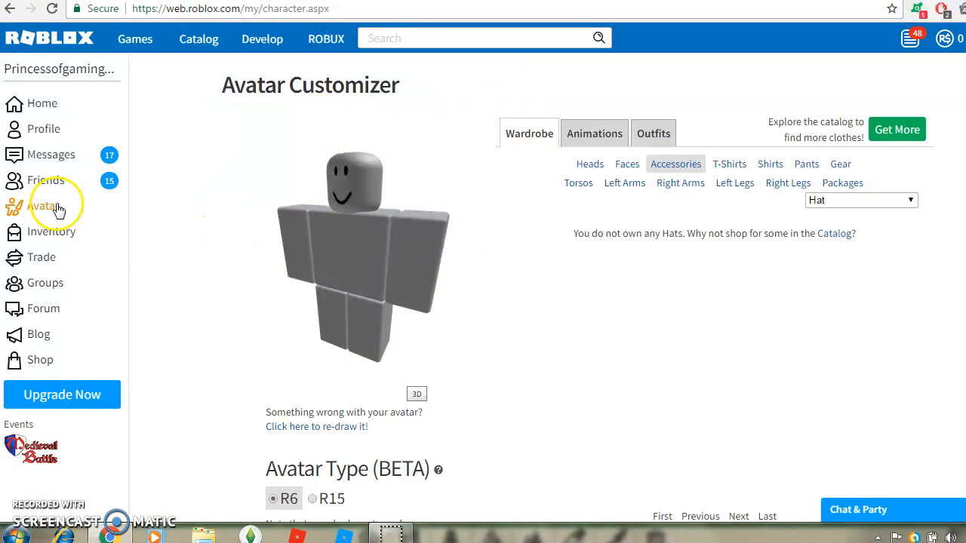
mouse_move(30, 104)
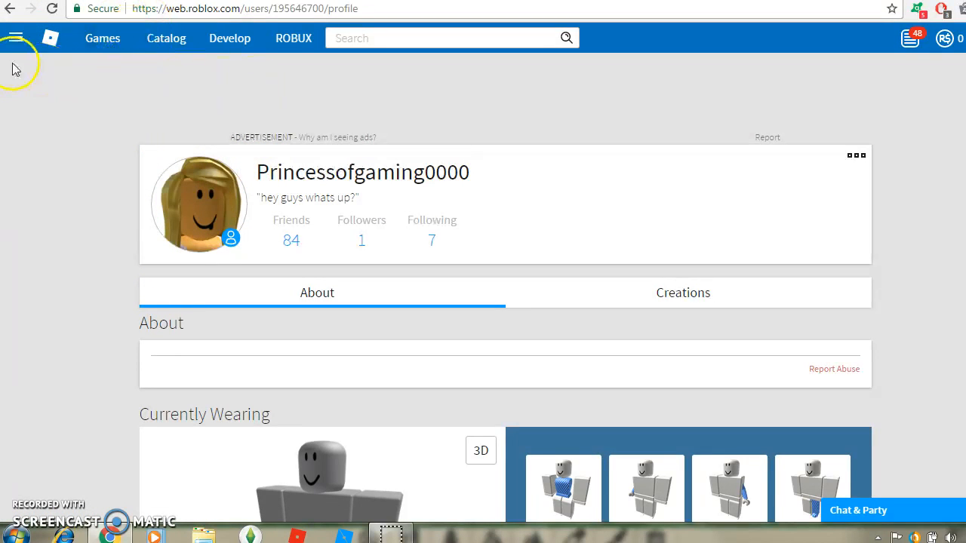
- Return home, then navigate to web.roblox.com/promocodes in the address bar
click(21, 37)
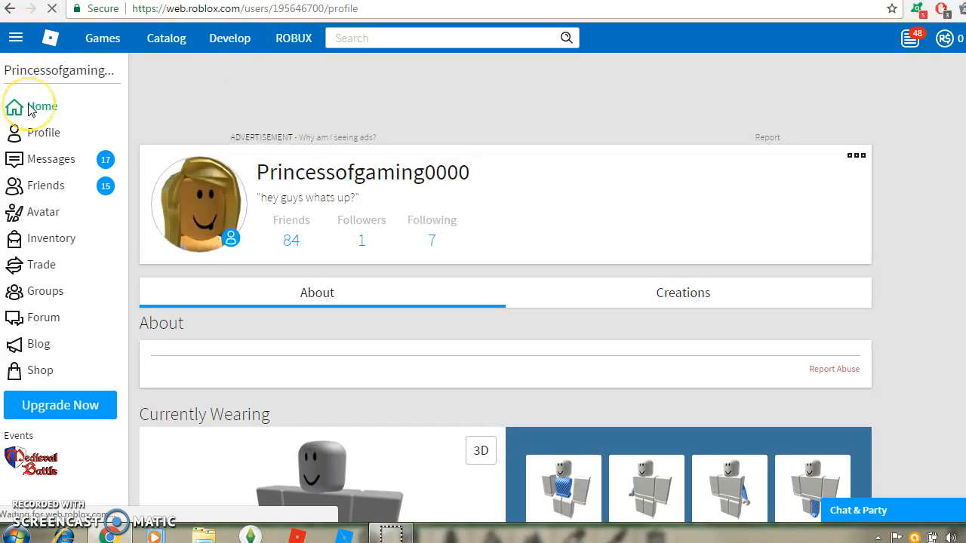
click(39, 105)
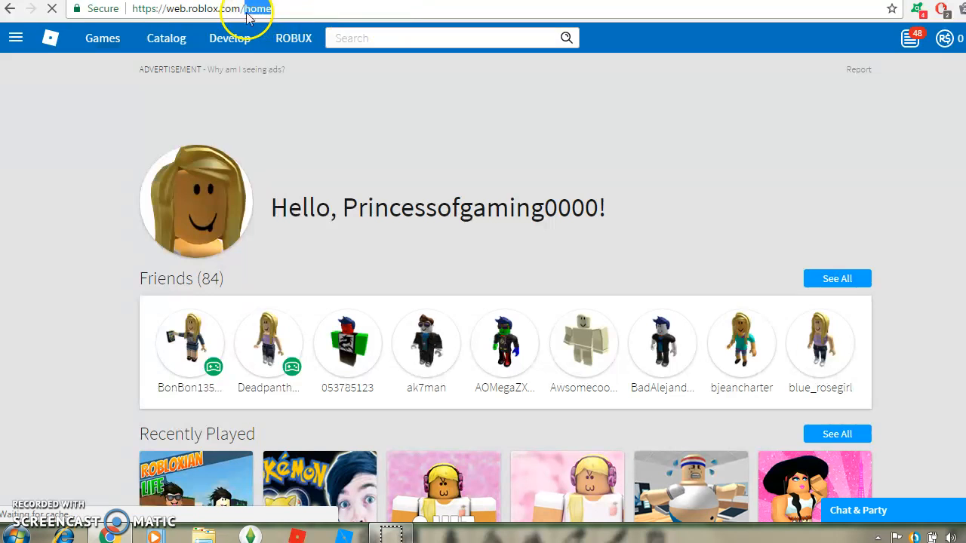
click(250, 8)
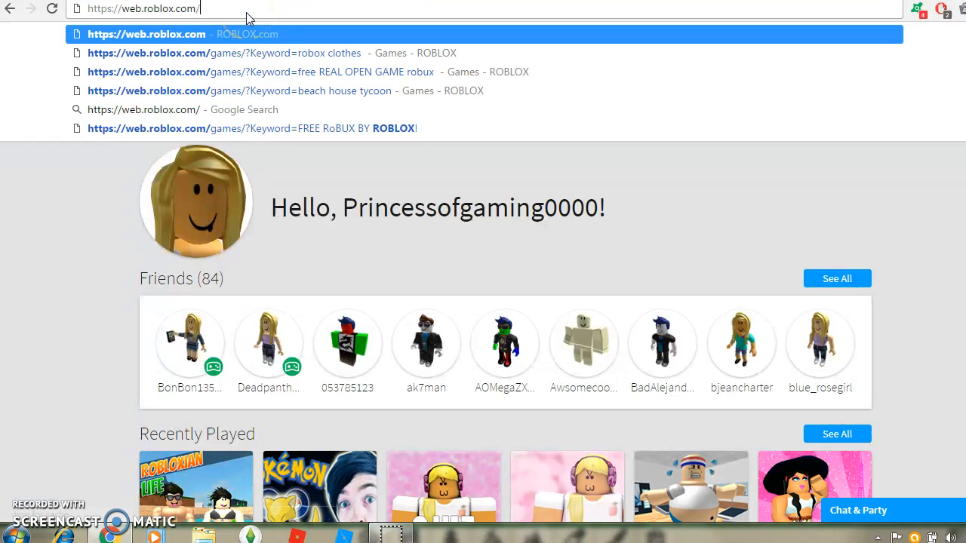
text(promo)
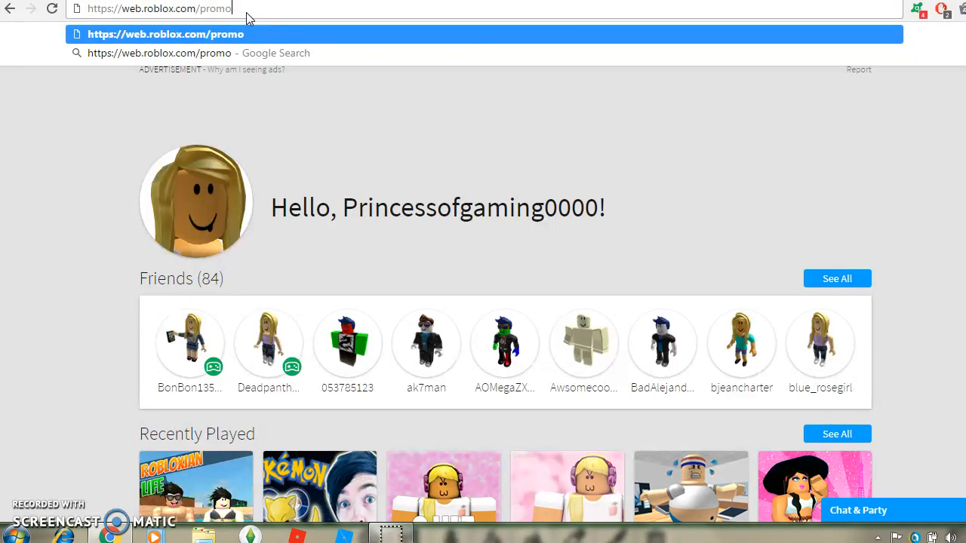
text(codes)
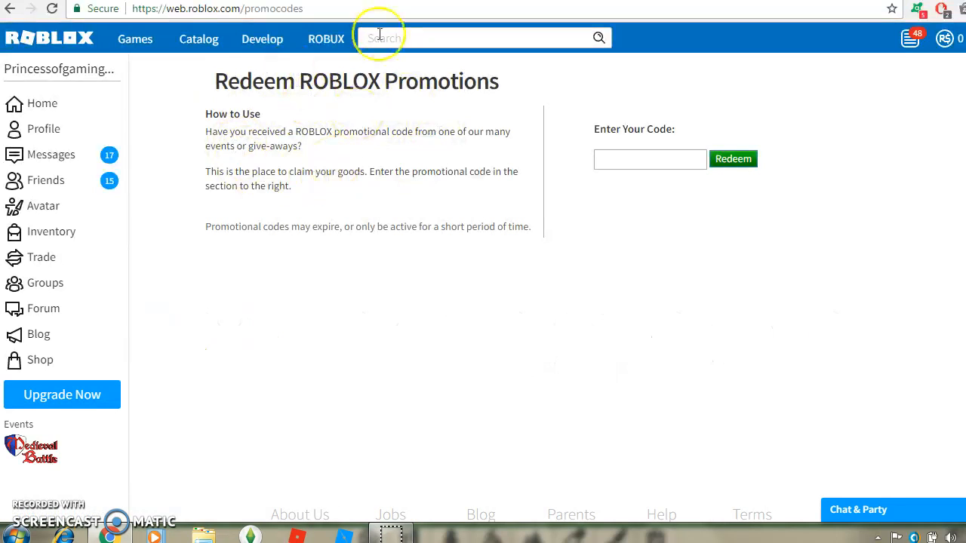
mouse_move(658, 102)
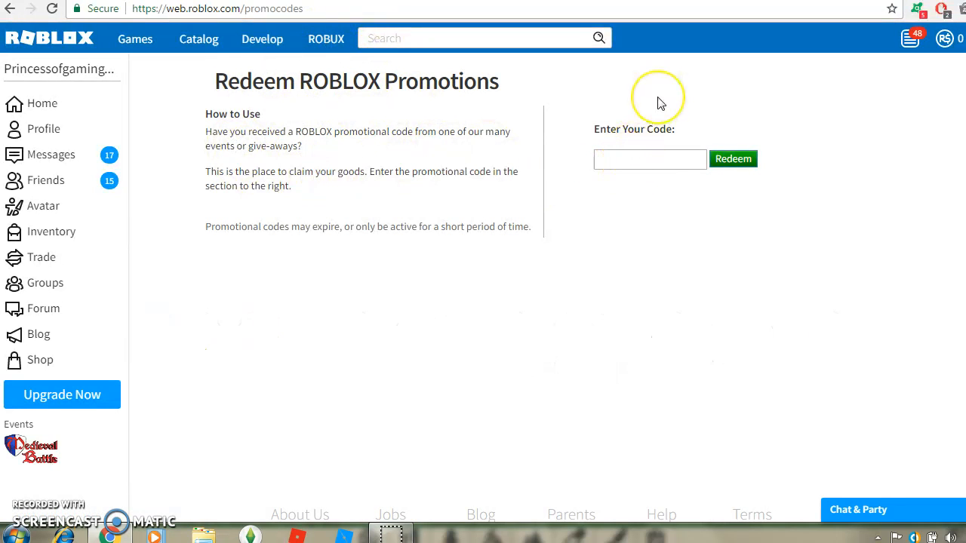
- Enter promo code TweetROBLOX and redeem it
text(TweetRO)
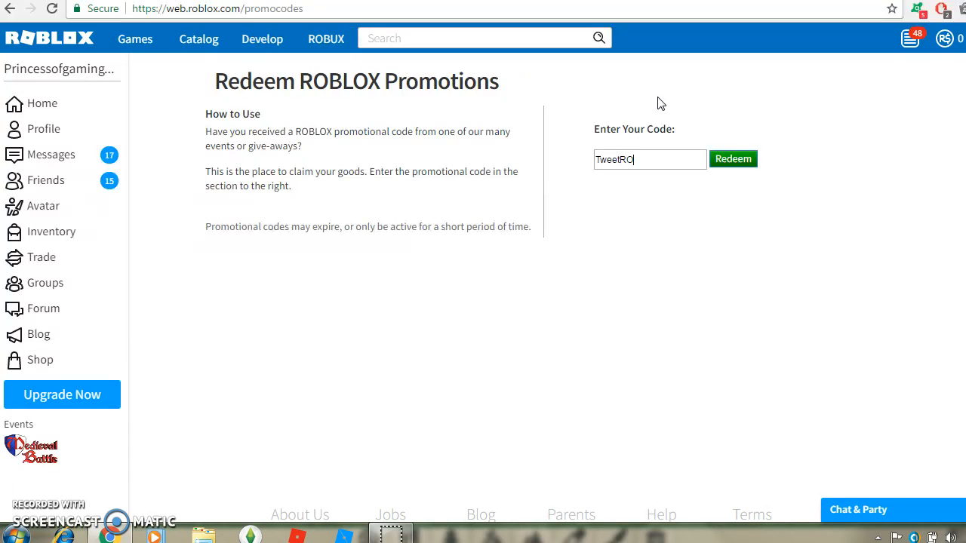
text(BLOX)
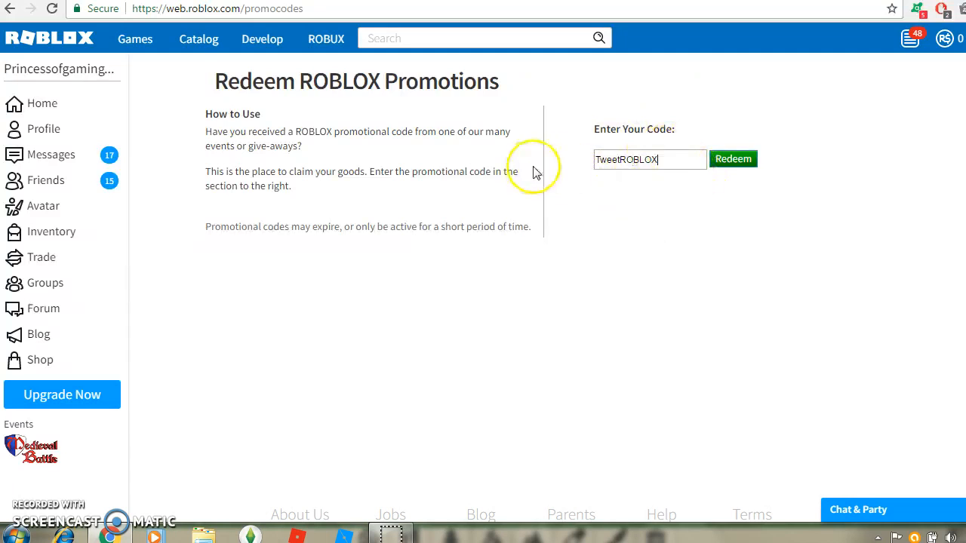
click(733, 159)
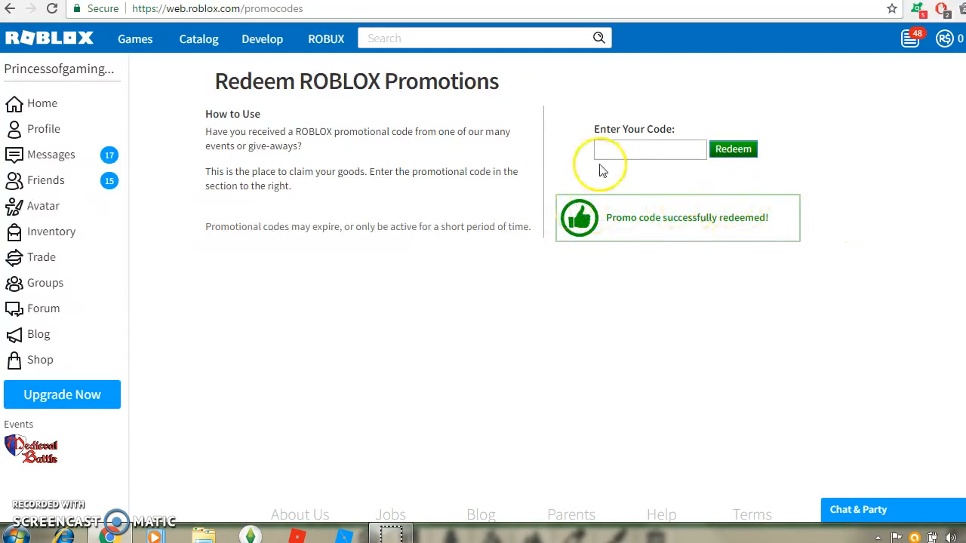
mouse_move(405, 299)
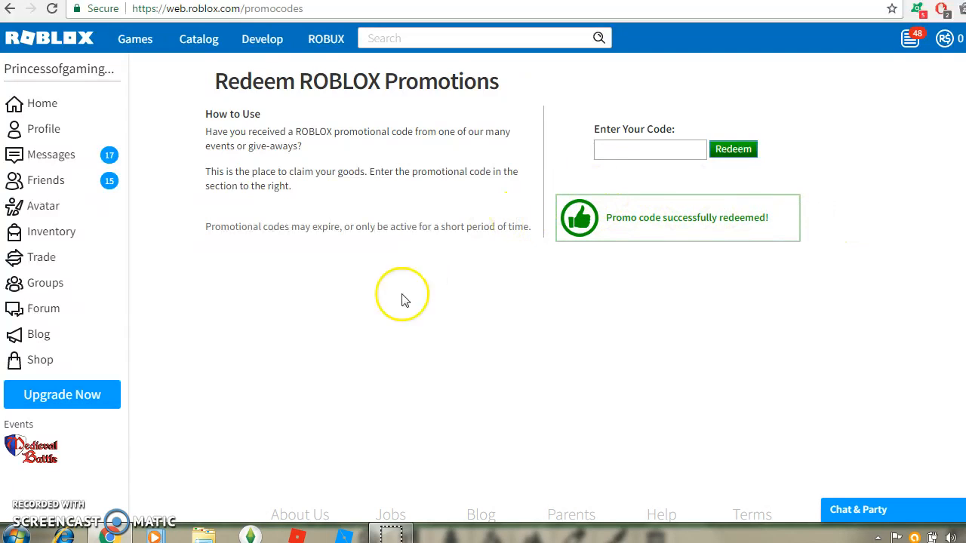
mouse_move(612, 227)
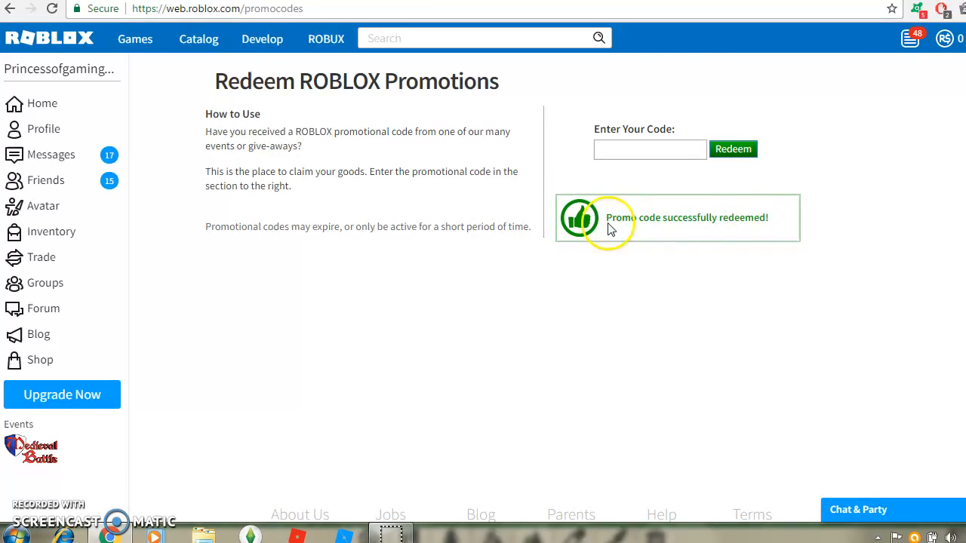
mouse_move(302, 148)
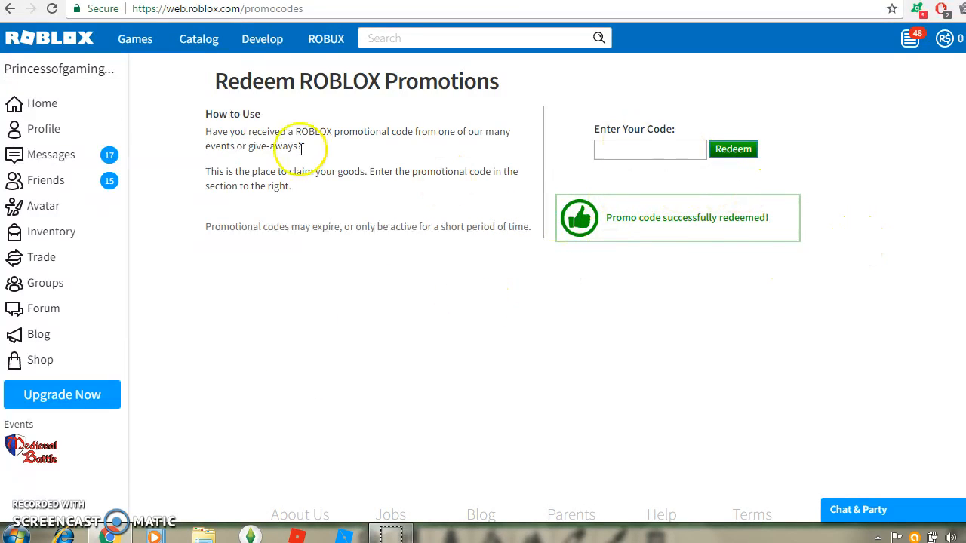
mouse_move(42, 206)
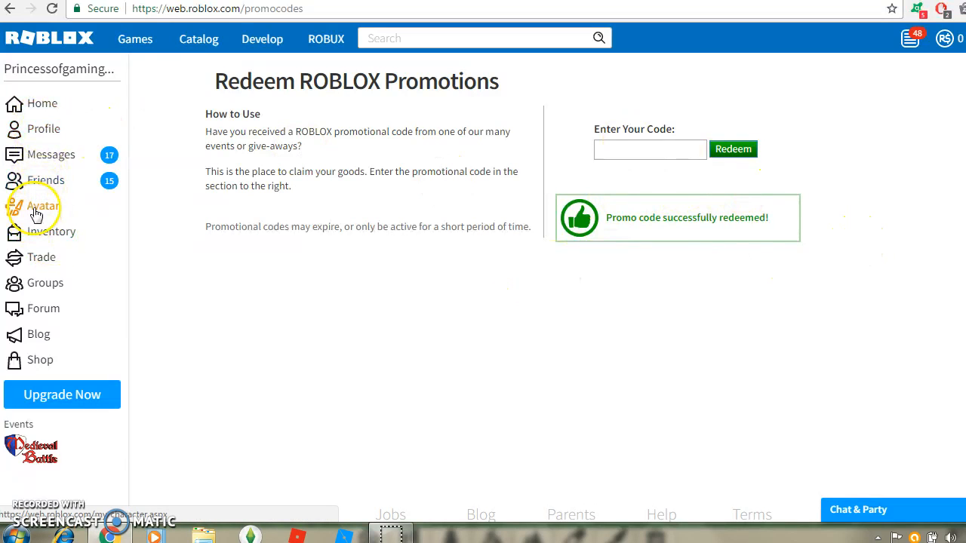
- Open Avatar from the sidebar and switch the avatar preview to 3D
click(43, 206)
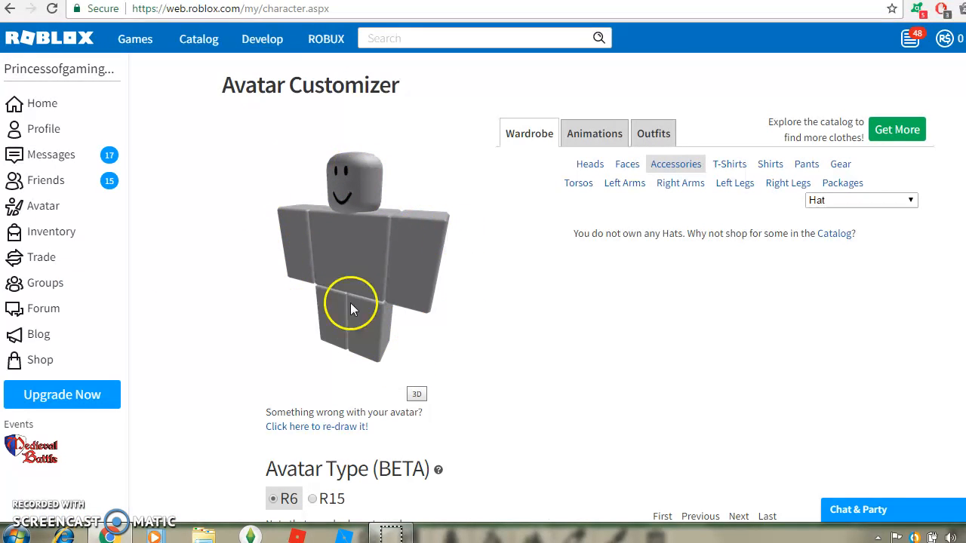
click(417, 394)
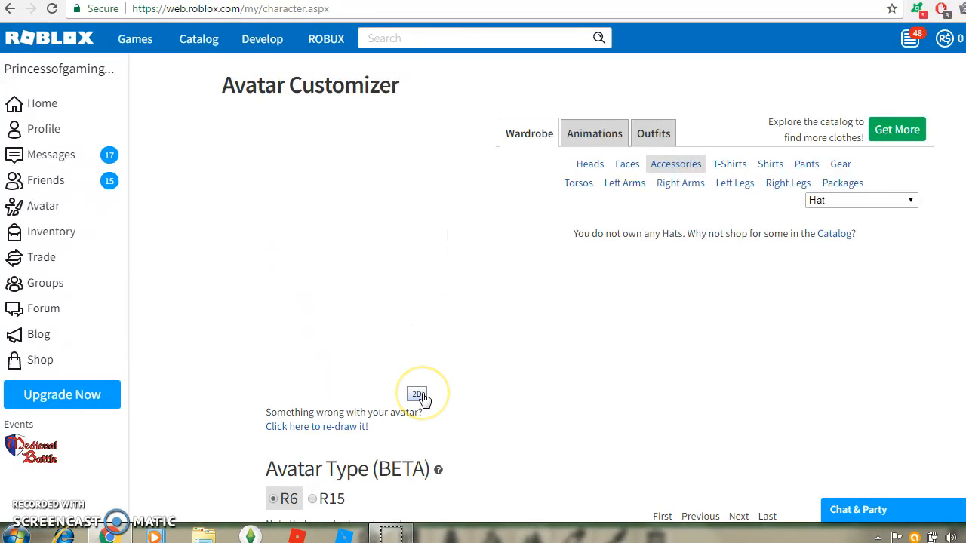
click(417, 394)
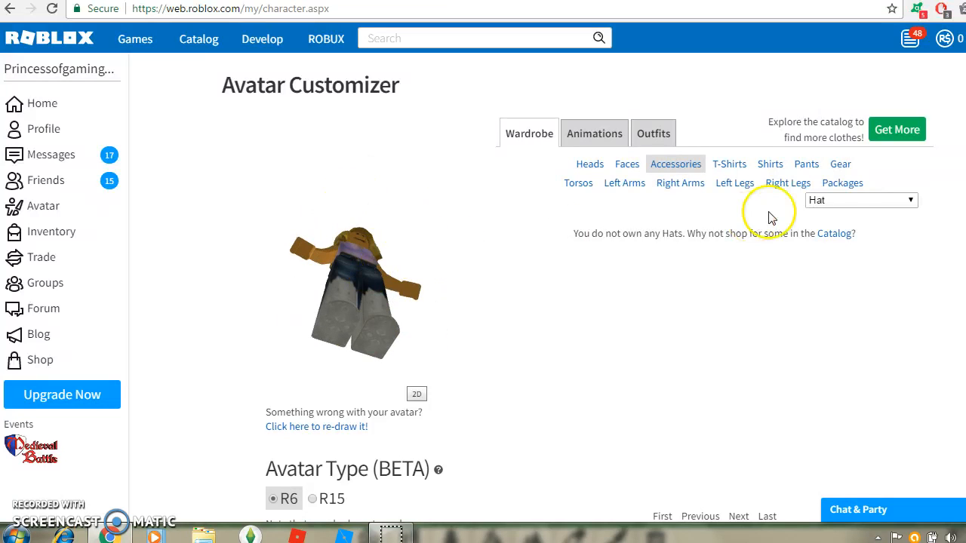
- Filter the accessories to Shoulder to wear The Bird Says
click(860, 199)
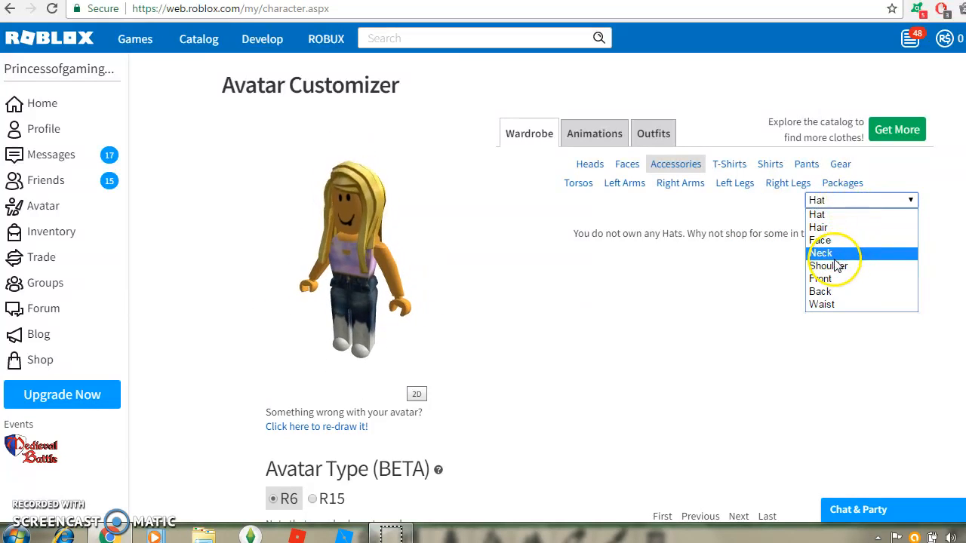
click(828, 266)
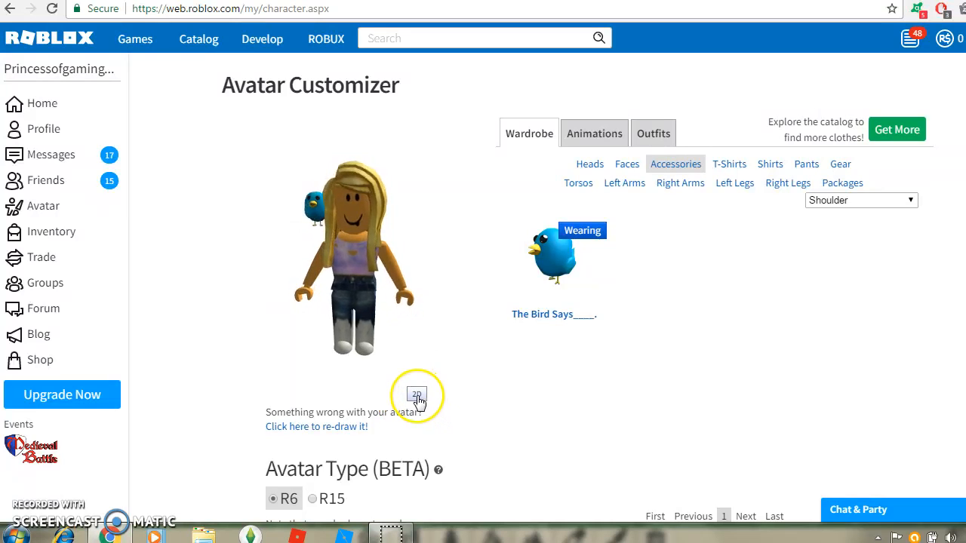
click(417, 394)
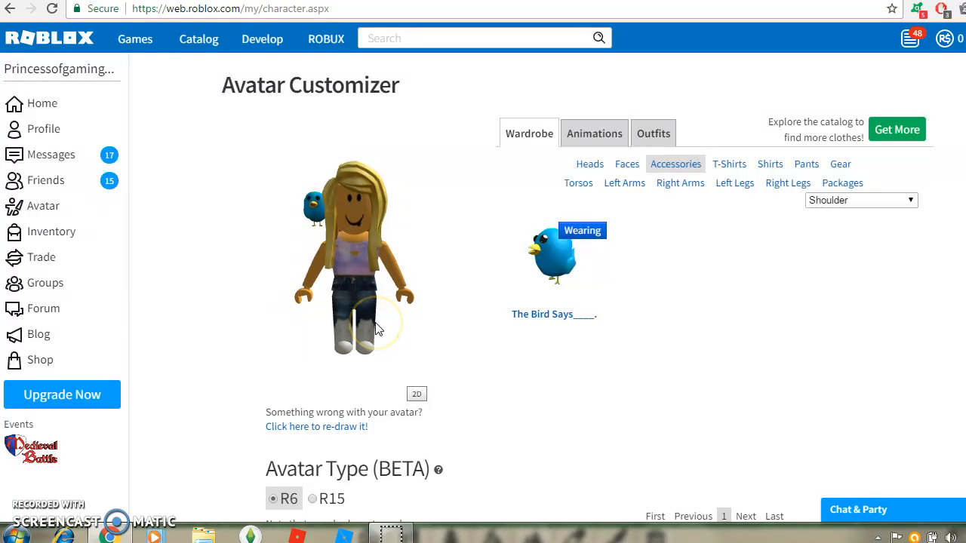
mouse_move(400, 246)
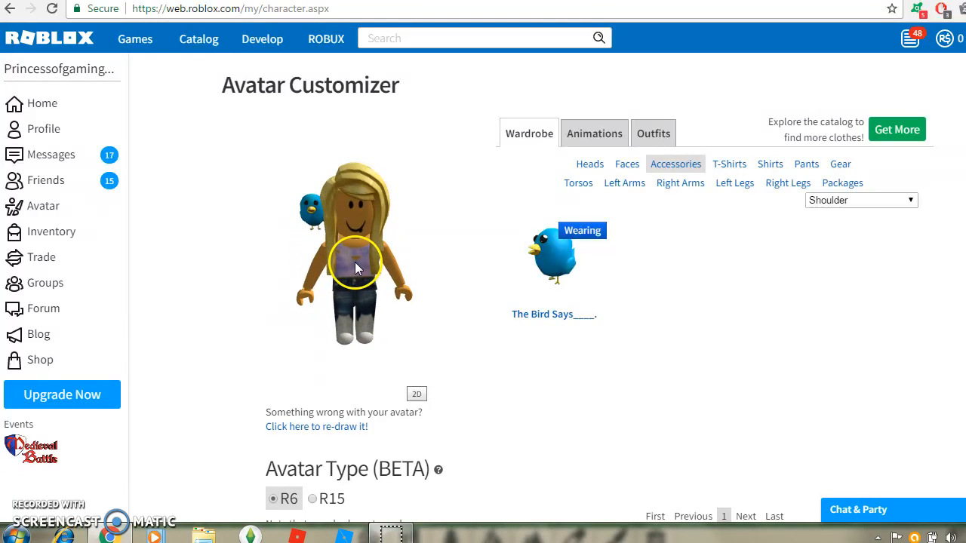
mouse_move(253, 217)
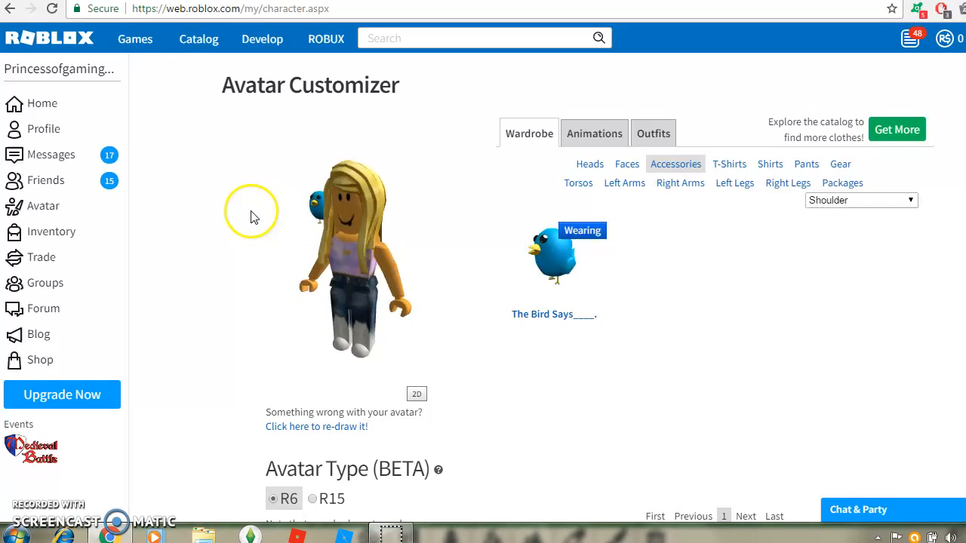